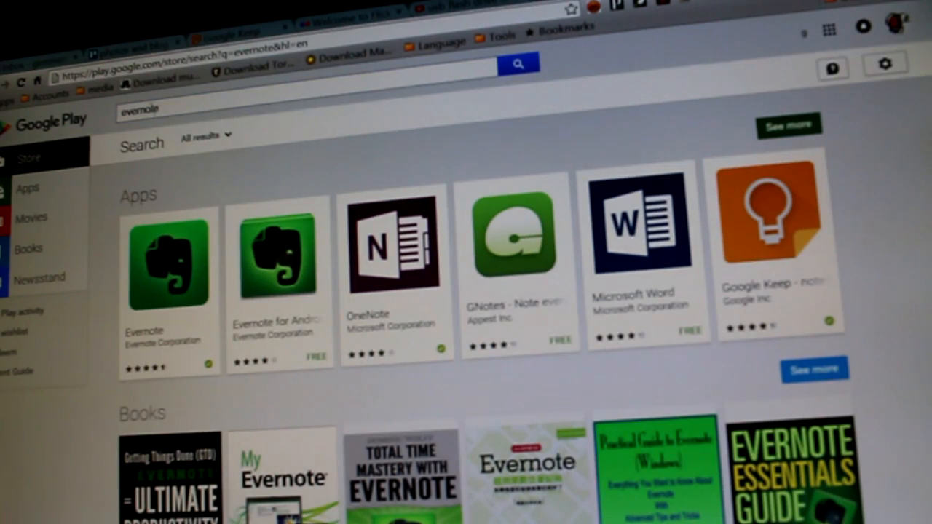
# Start installing Evernote from its store page and bring up the device chooser
pyautogui.click(168, 251)
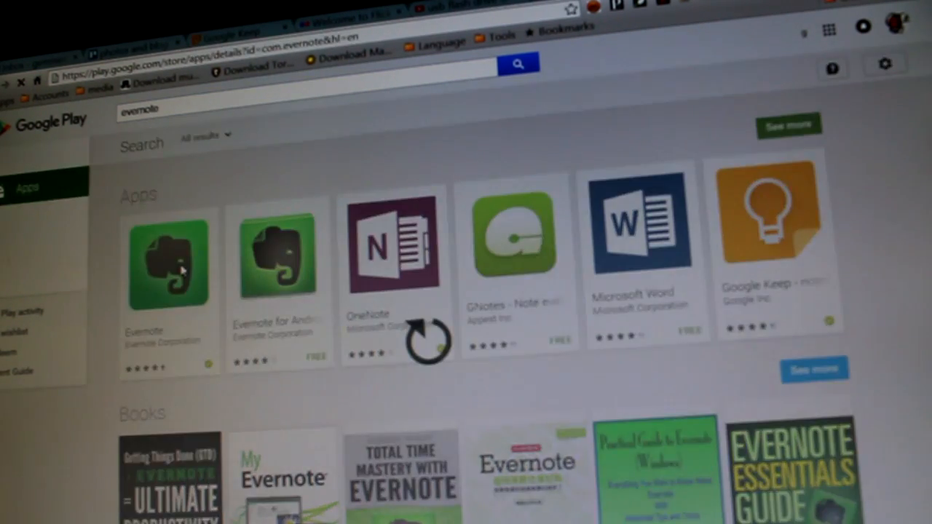
pyautogui.click(168, 262)
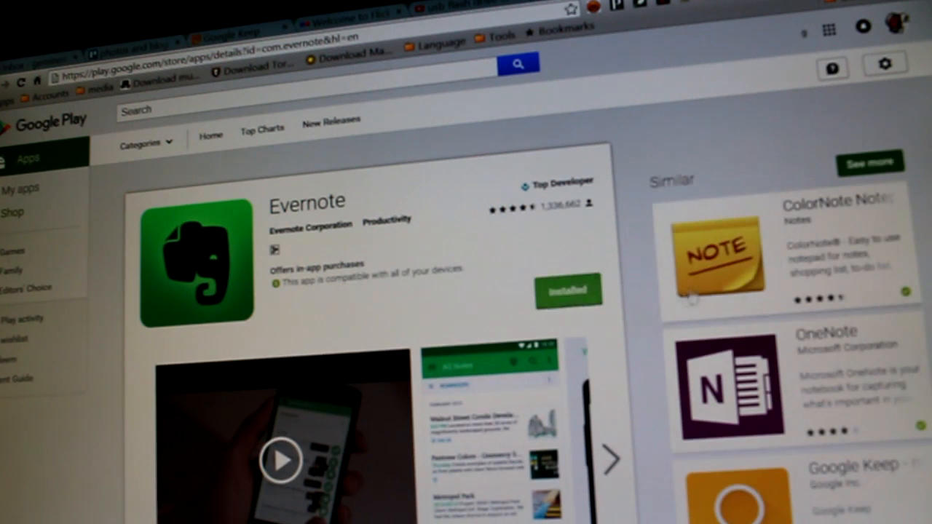
pyautogui.click(567, 290)
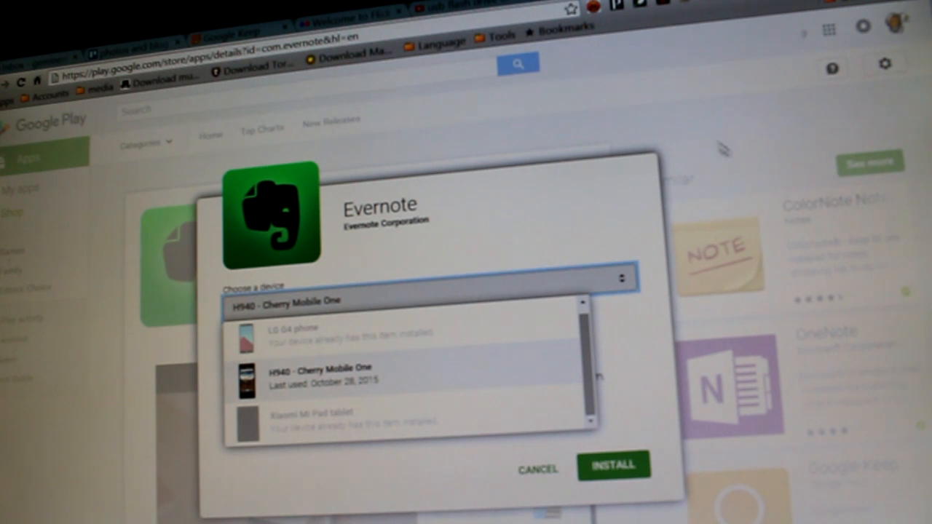
pyautogui.moveTo(539, 378)
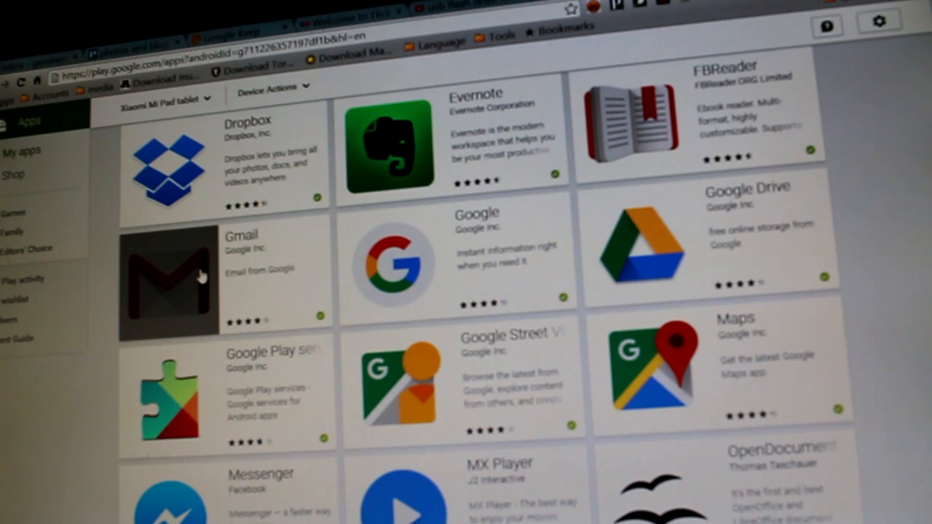
# List the Xiaomi Mi Pad's owned apps and browse down the app grid toward Messenger
pyautogui.scroll(3)
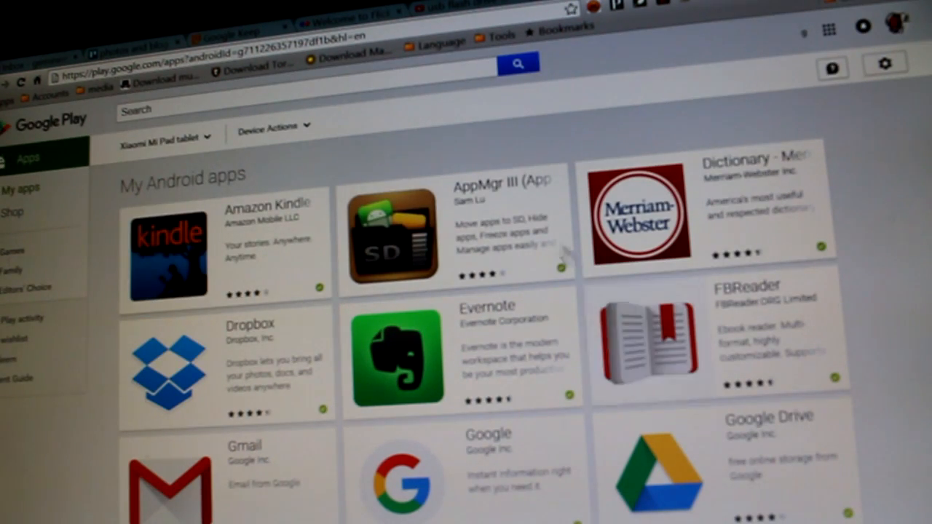
pyautogui.moveTo(196, 171)
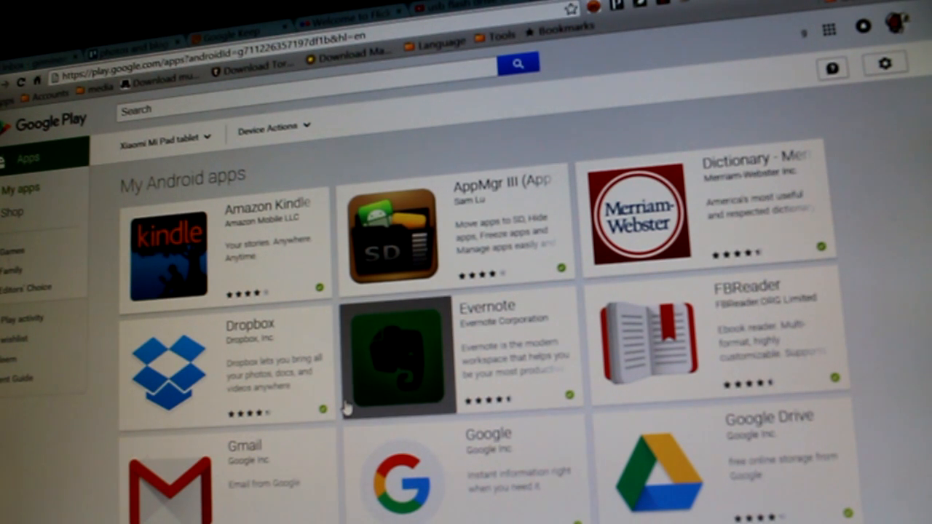
pyautogui.click(160, 136)
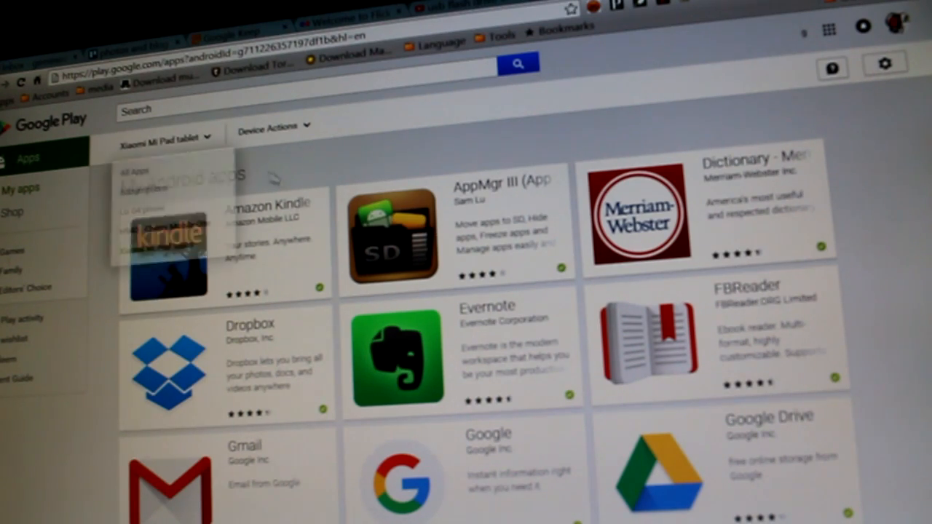
pyautogui.scroll(-3)
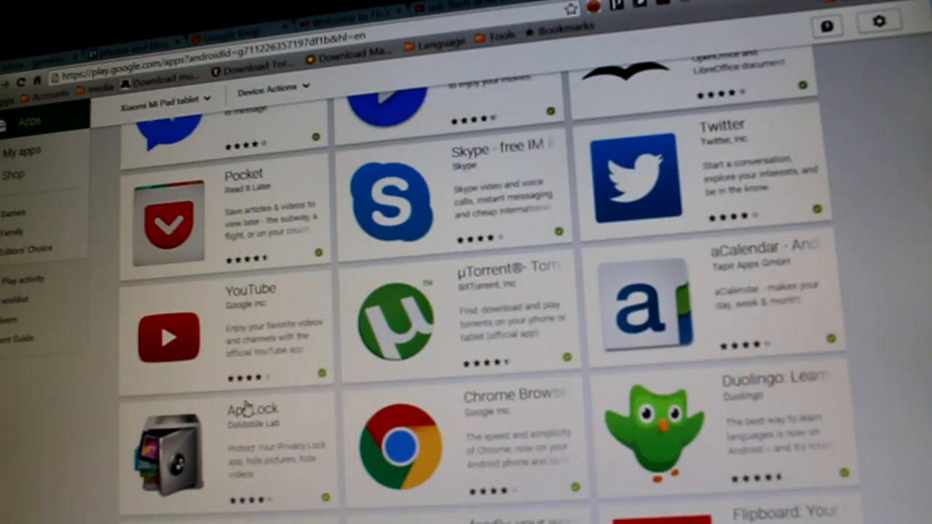
pyautogui.scroll(-3)
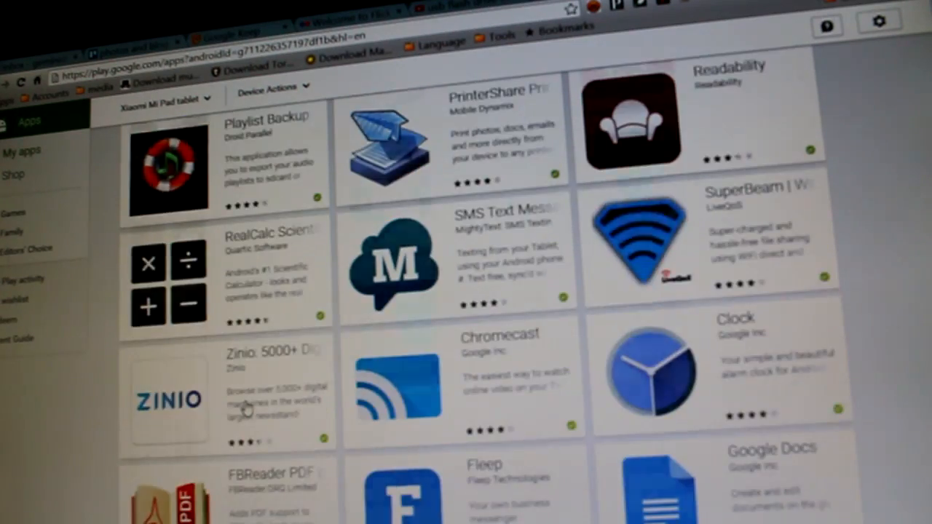
pyautogui.scroll(-3)
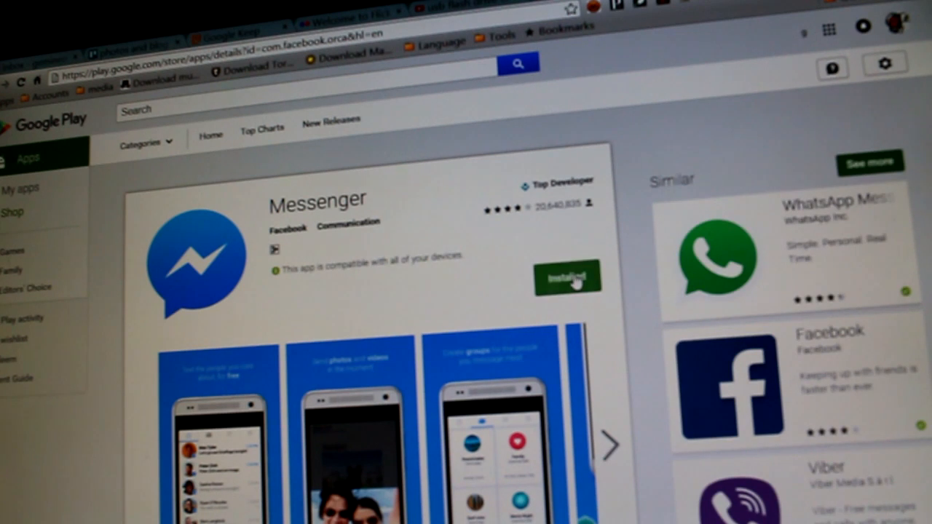
# Send Messenger to the H940 - Cherry Mobile One phone and return to My apps
pyautogui.click(567, 278)
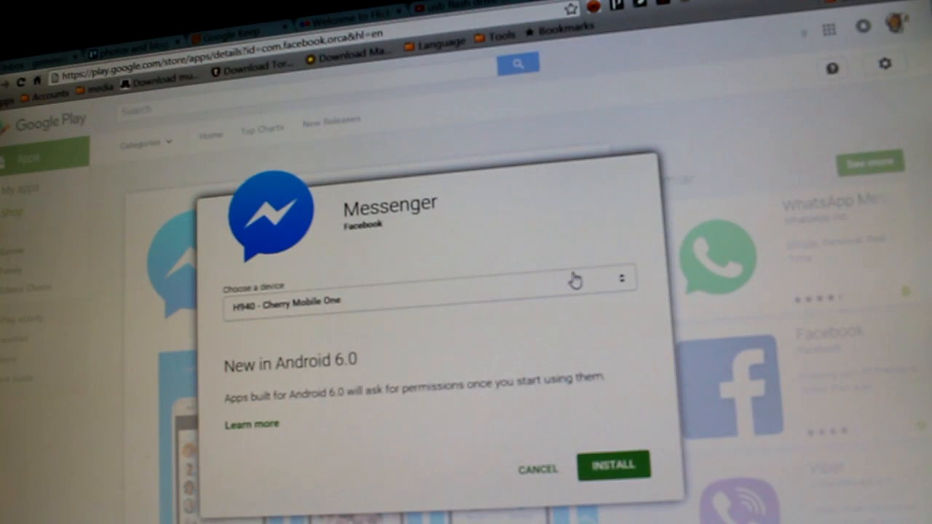
pyautogui.moveTo(492, 330)
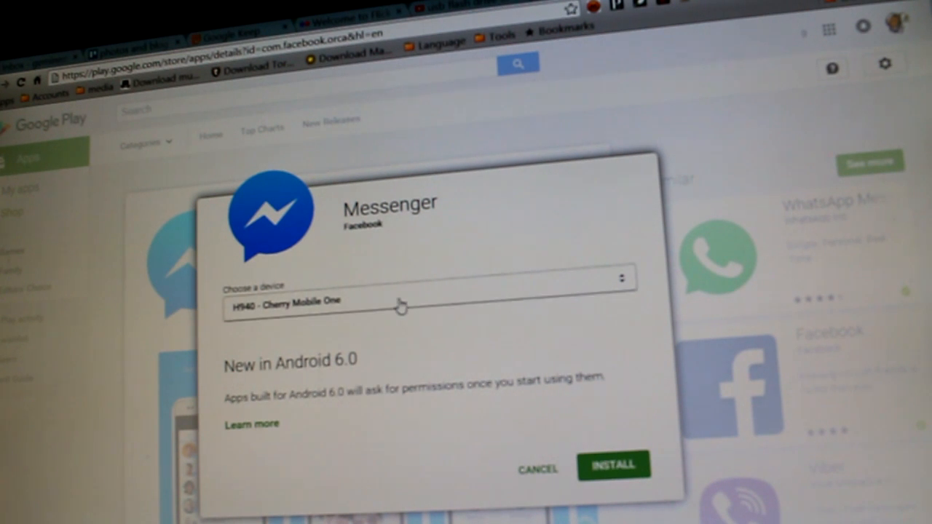
pyautogui.click(422, 302)
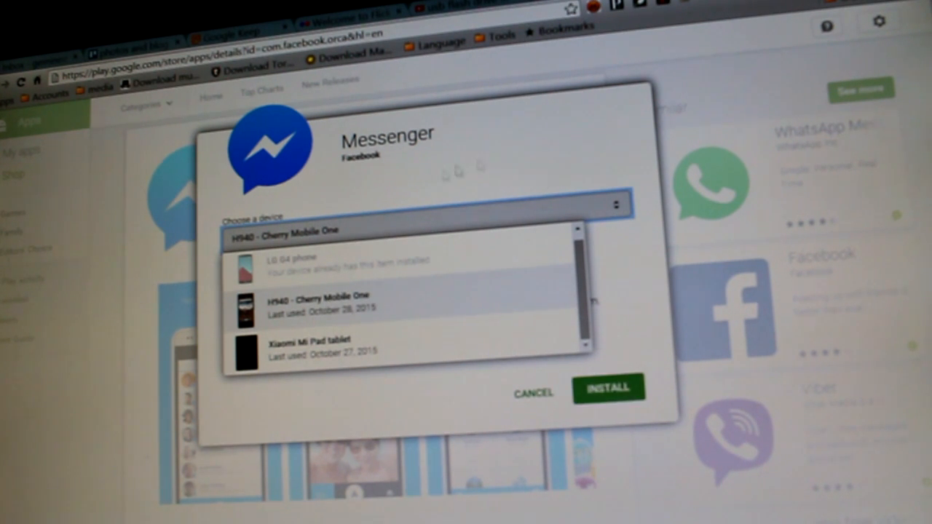
pyautogui.click(609, 386)
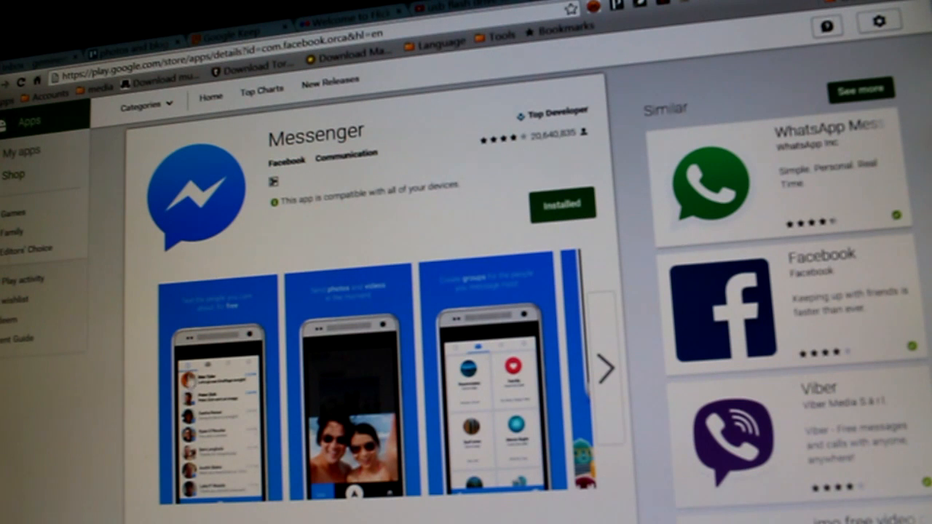
pyautogui.moveTo(186, 401)
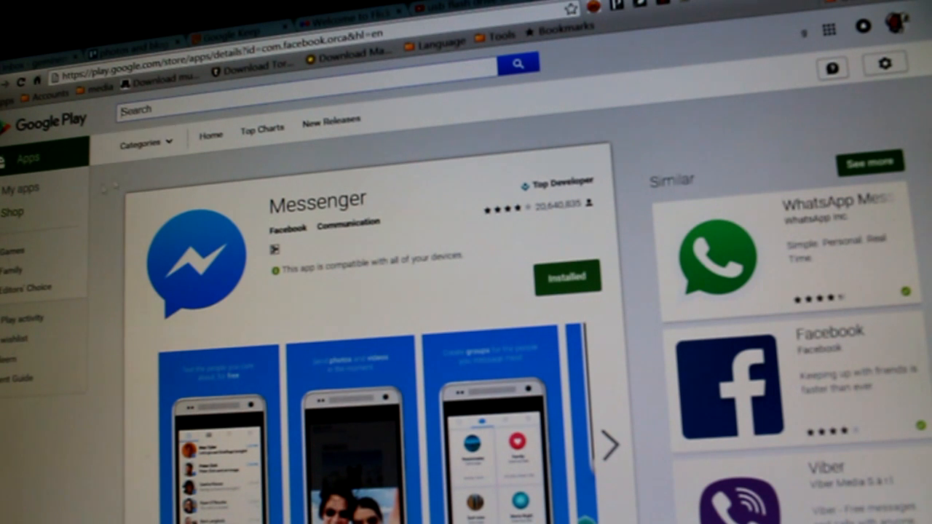
pyautogui.moveTo(62, 195)
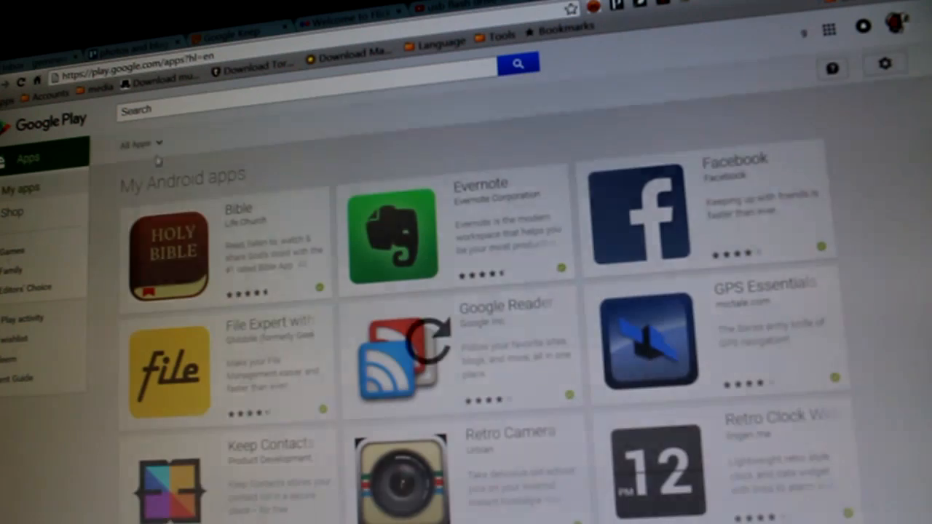
pyautogui.click(222, 106)
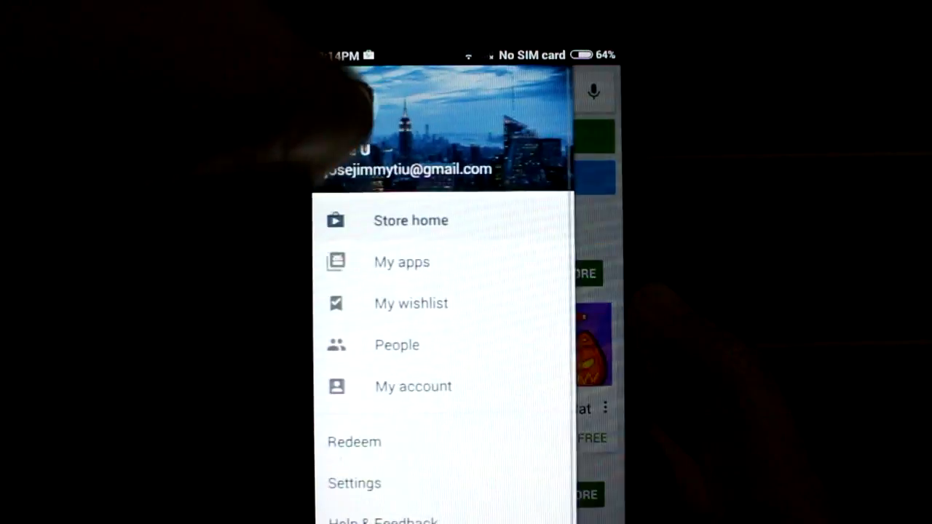
# Show the My apps library with the ALL tab of apps from previous devices
pyautogui.click(402, 262)
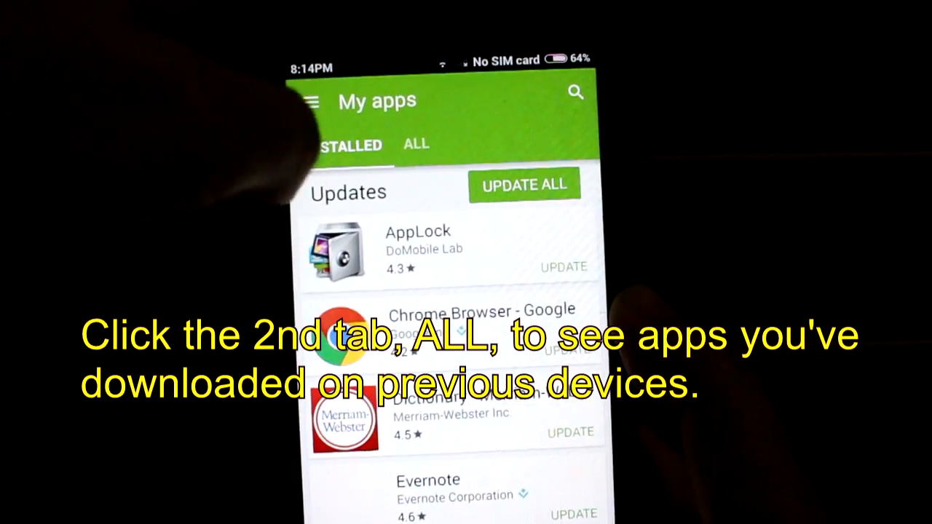
pyautogui.click(417, 145)
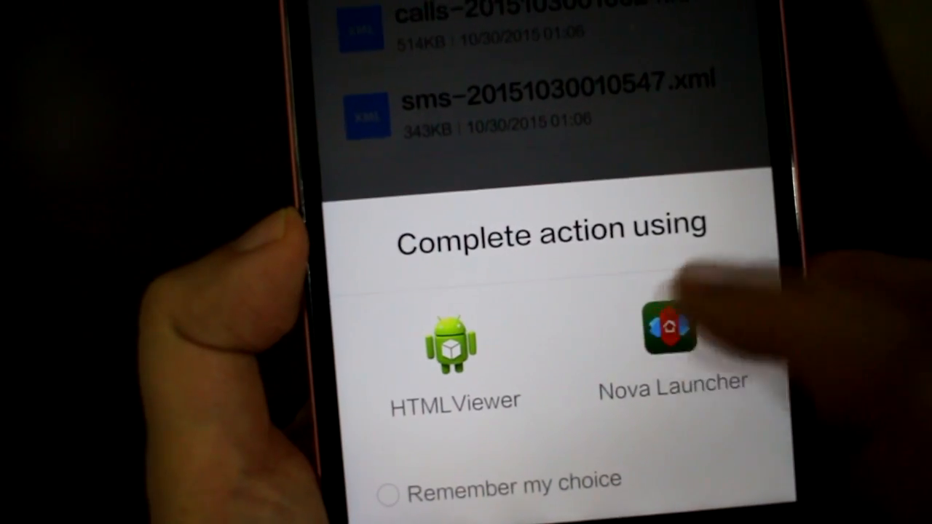
# Open the launcher backup file using Nova Launcher from the action chooser
pyautogui.click(670, 335)
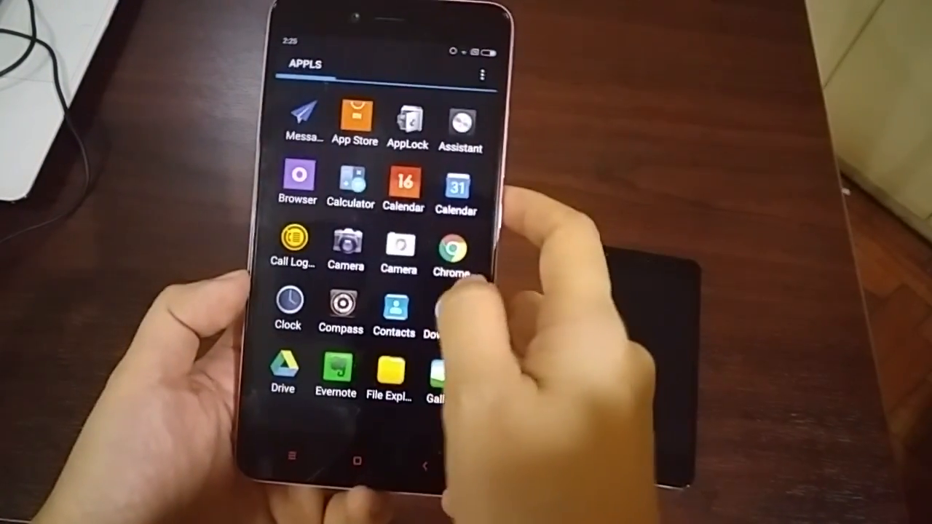
# Scroll through the restored Nova Launcher app drawer of installed apps
pyautogui.scroll(3)
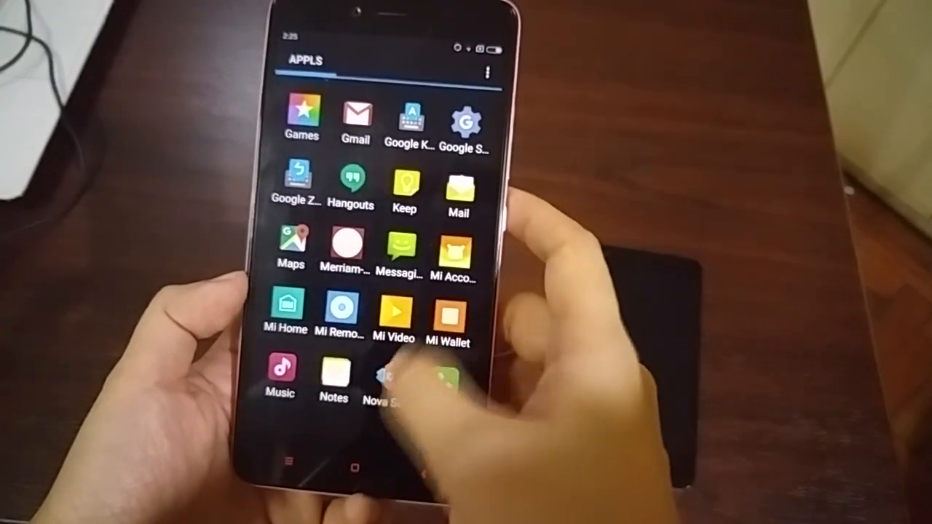